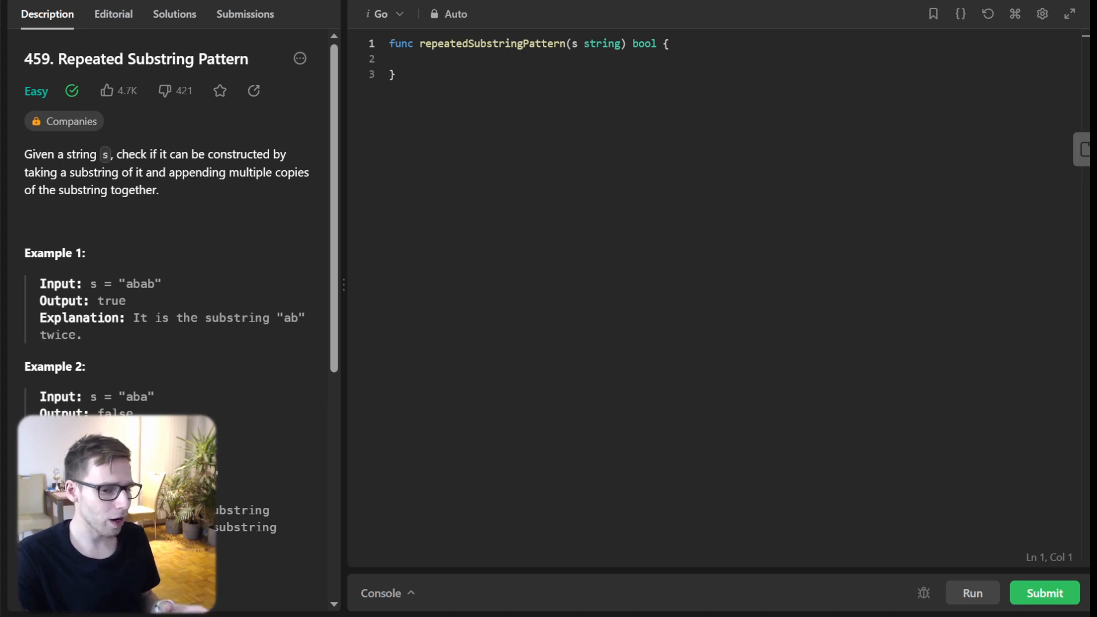
- Scroll the problem description down so all three examples are visible
scroll(down, 3)
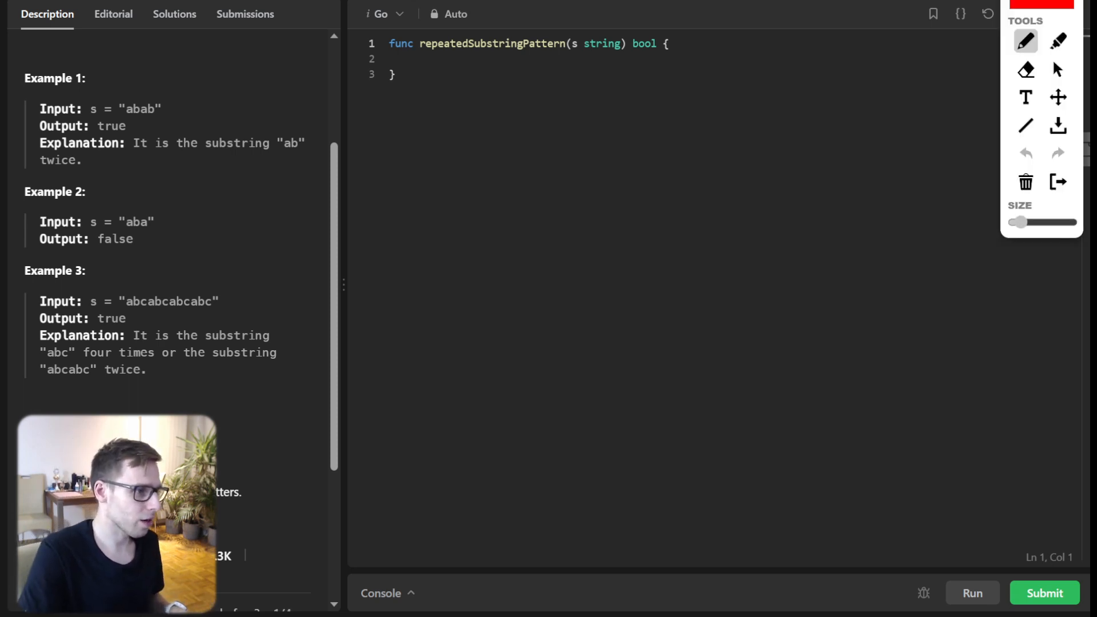
- Sketch the string abab split into two repeated copies of ab
drag(521, 199, 549, 190)
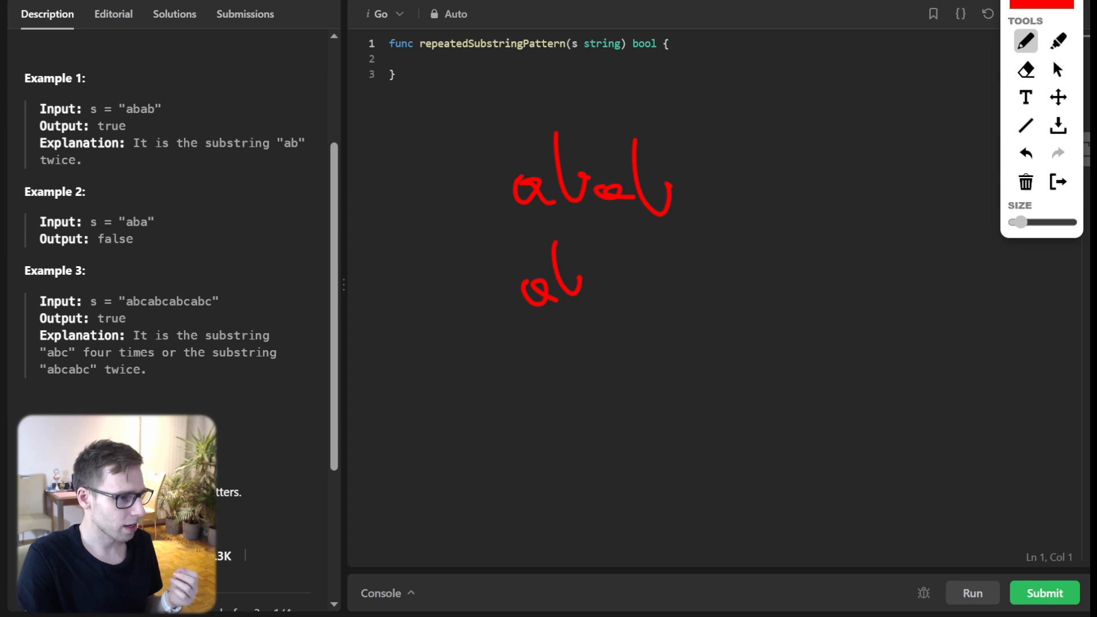
drag(566, 329, 588, 357)
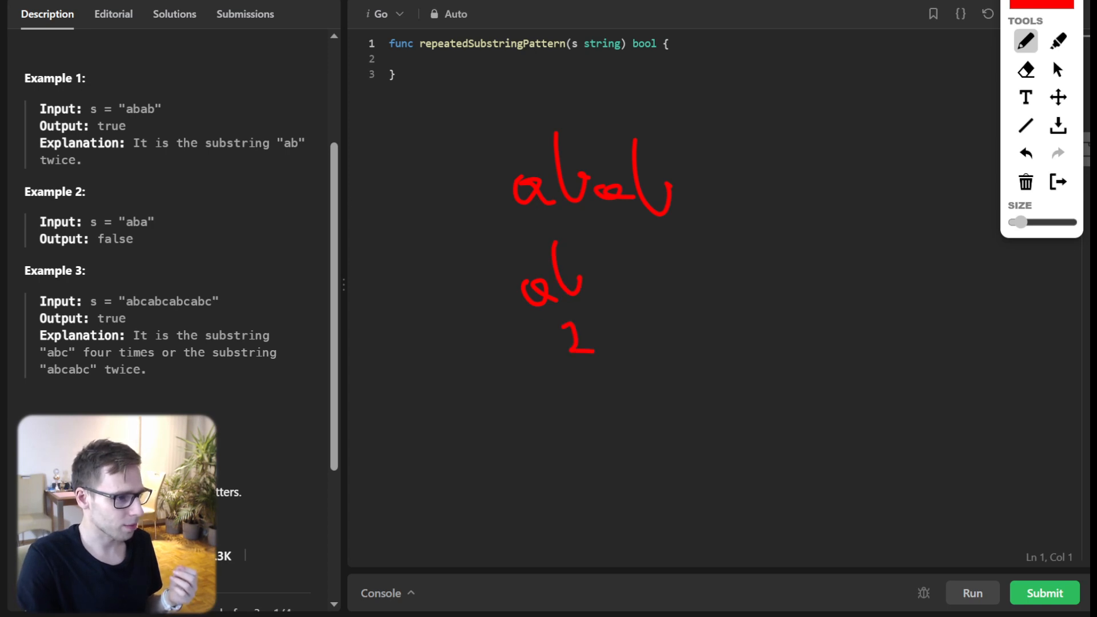
drag(599, 280, 626, 342)
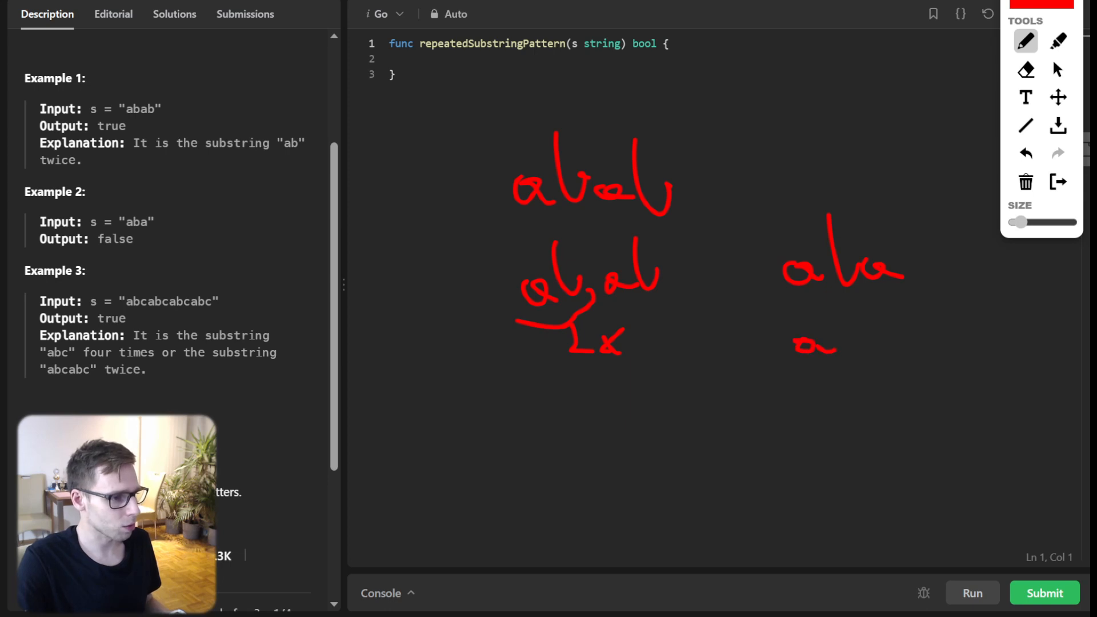
- Sketch aba and show that repeating ab cannot build it
drag(801, 405, 860, 392)
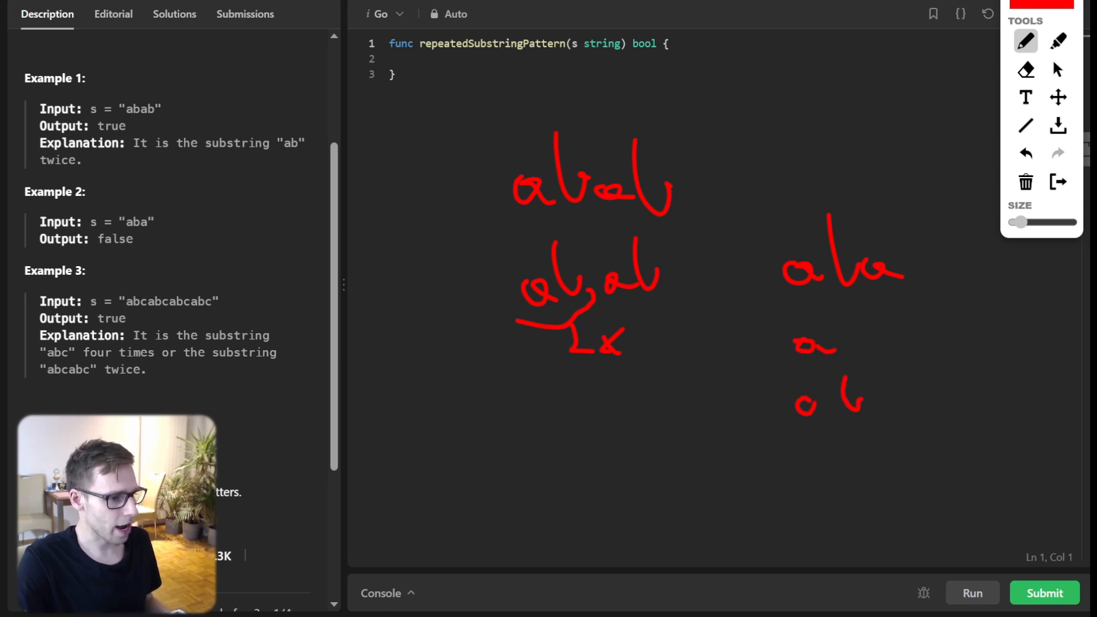
drag(839, 402, 916, 399)
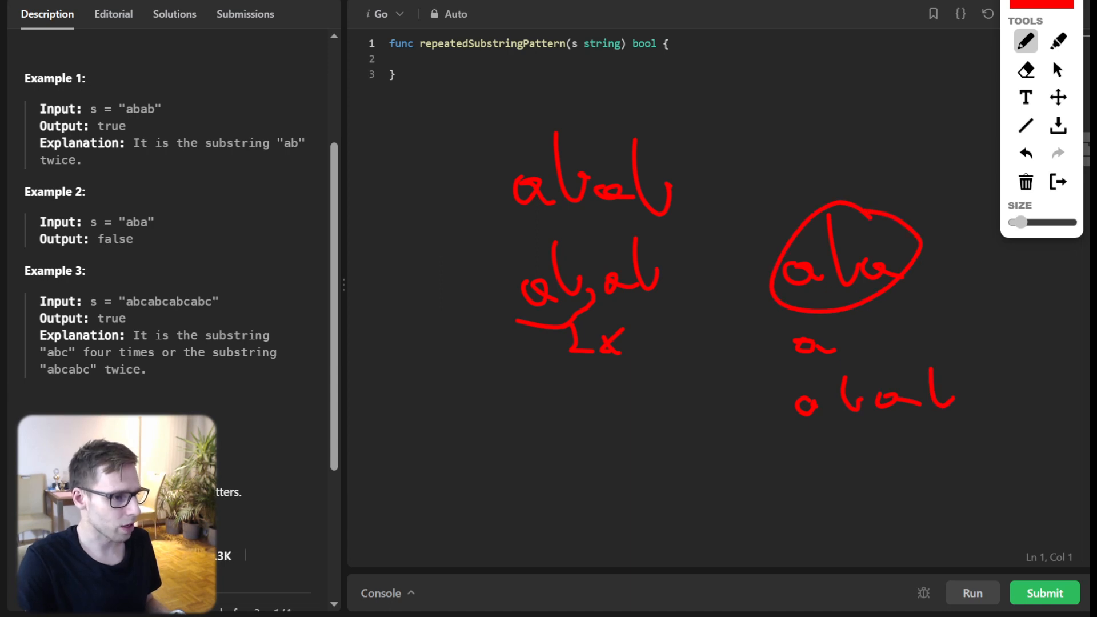
drag(867, 343, 923, 343)
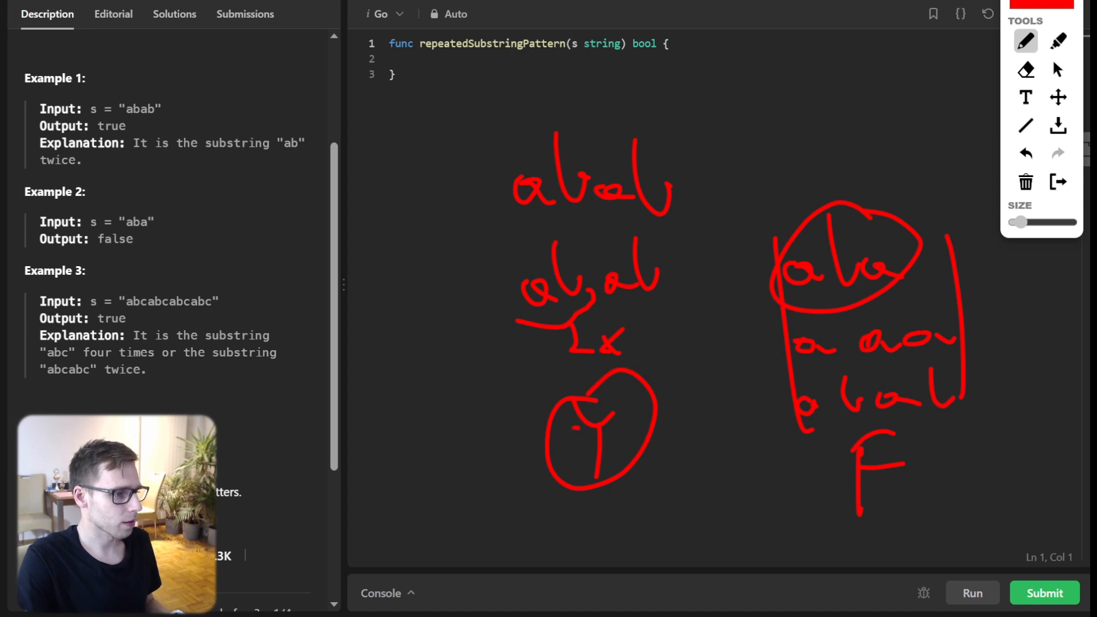
drag(591, 420, 598, 462)
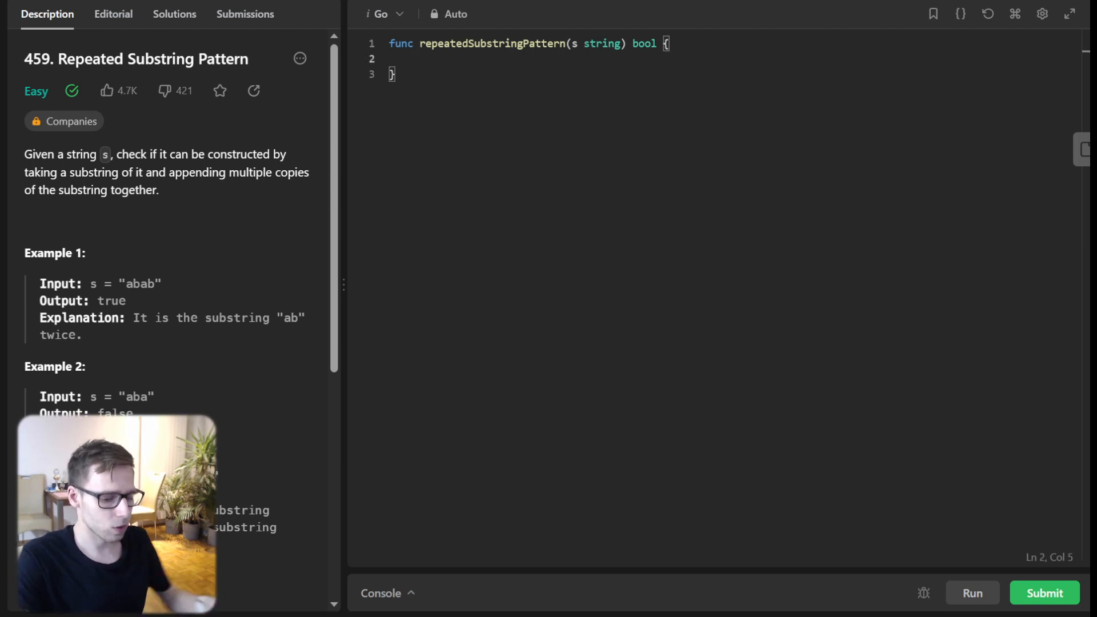
- Type the loop over lengths up to n/2, keeping divisors and taking substring := s[:i]
text(n := len(s)
text(for i := 1;)
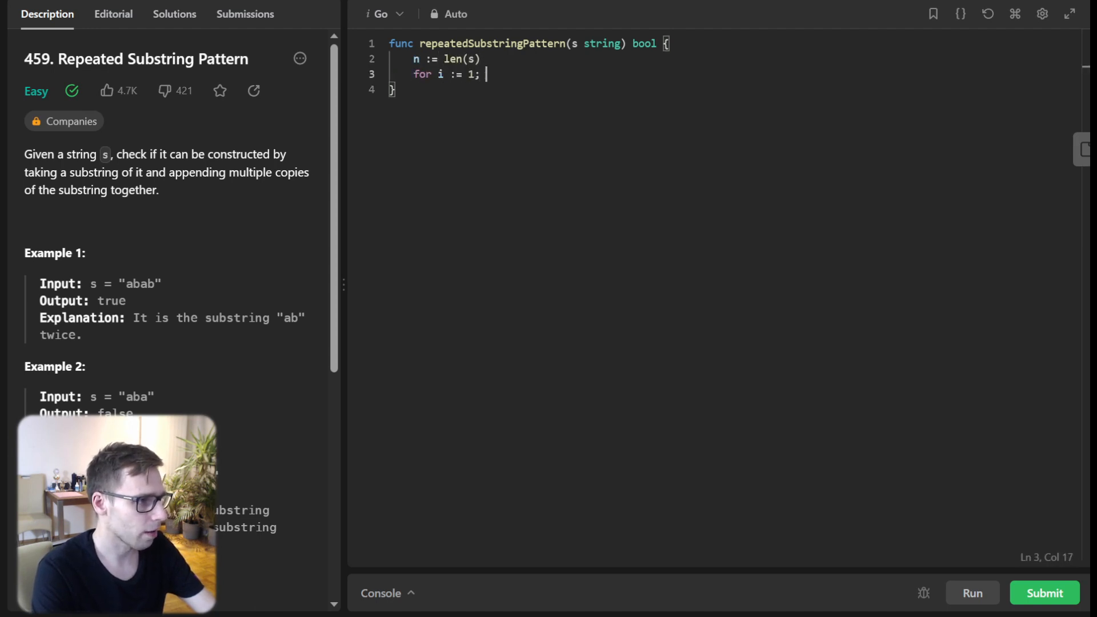
text(i <= n/2;)
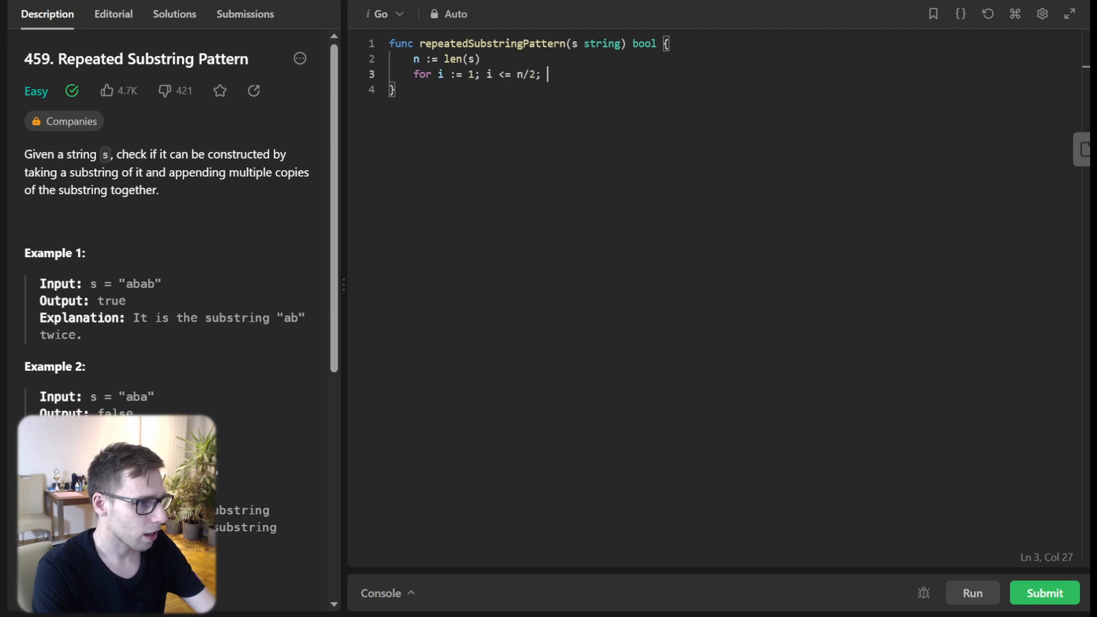
text(i++)
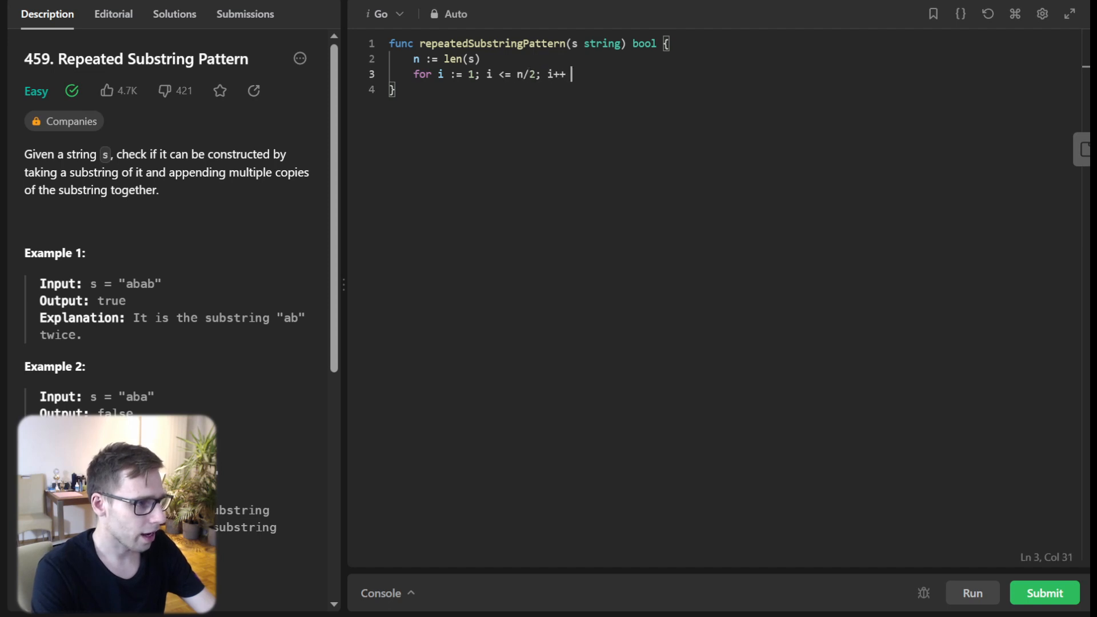
text({)
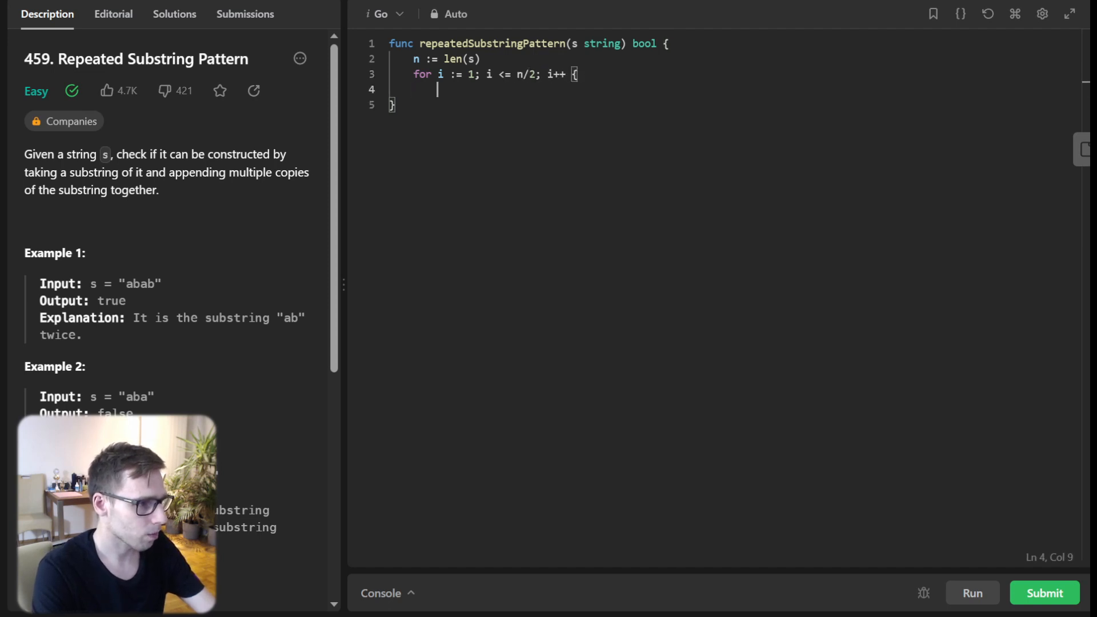
text(if n%i == 0)
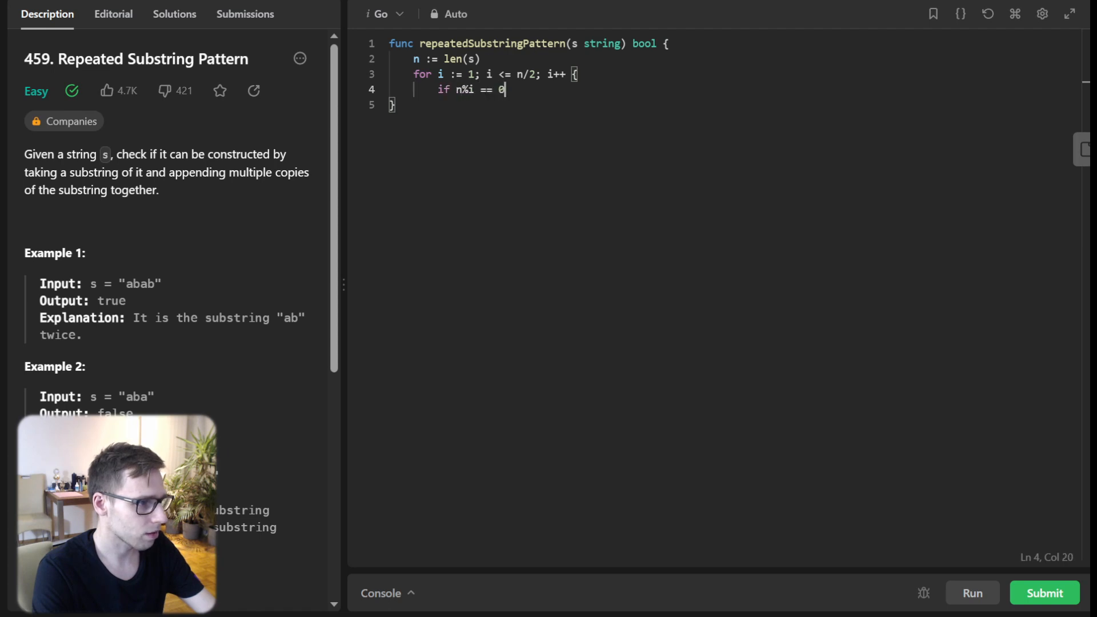
text(sbus)
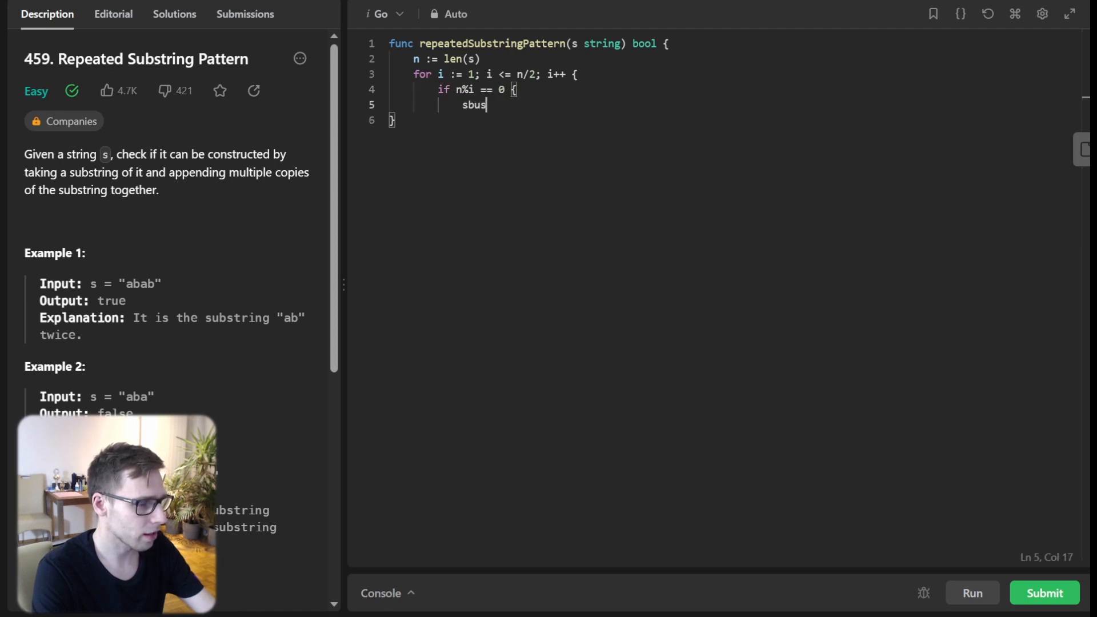
text(substring)
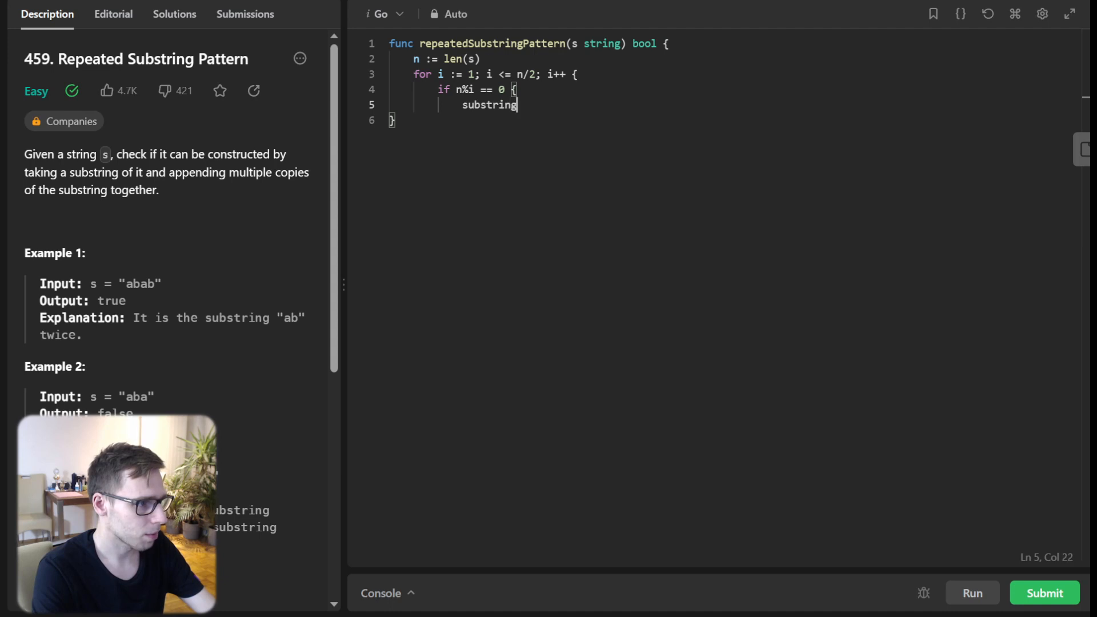
text(:= s[:i])
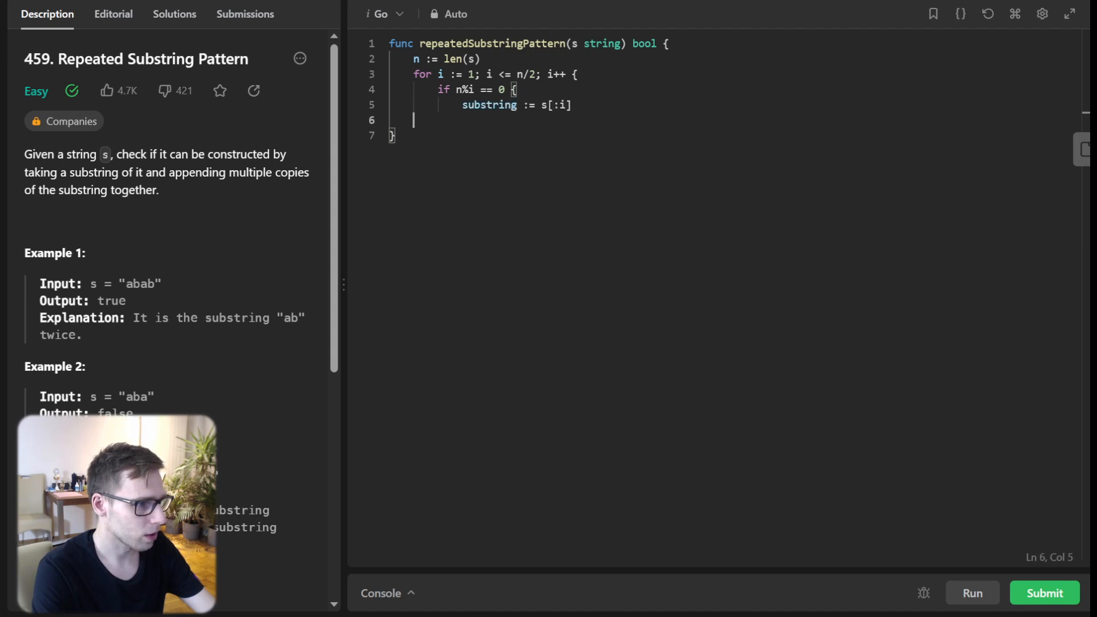
- Repeat substring into a builder, return true if builder.String() == s, else false
text(var builder strings.Bui)
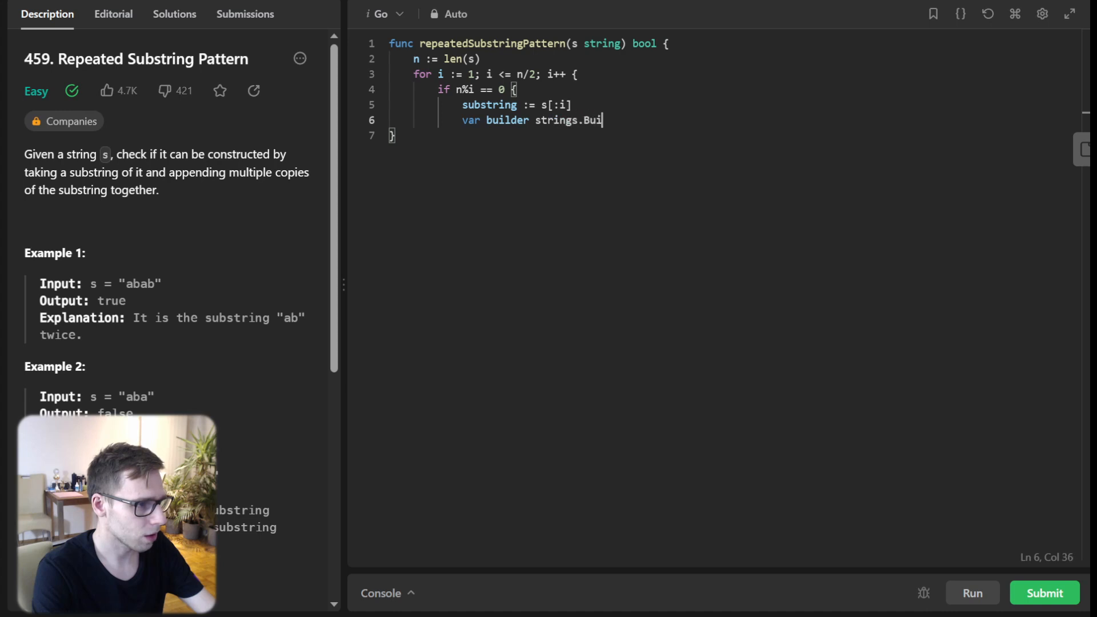
text(lder)
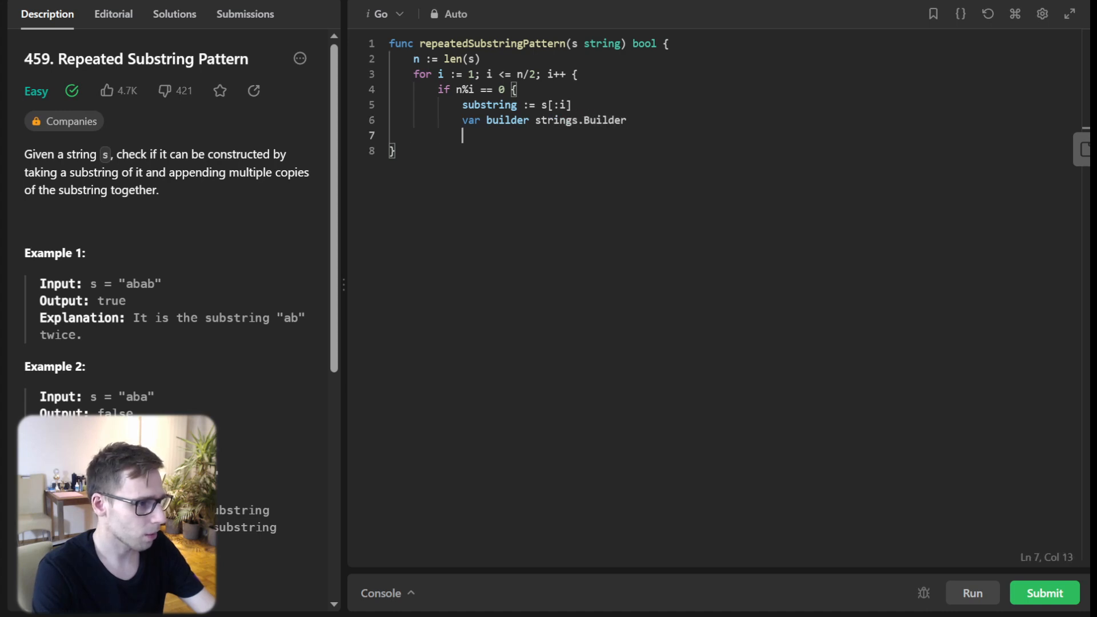
text(for j := 0; j < n/i;)
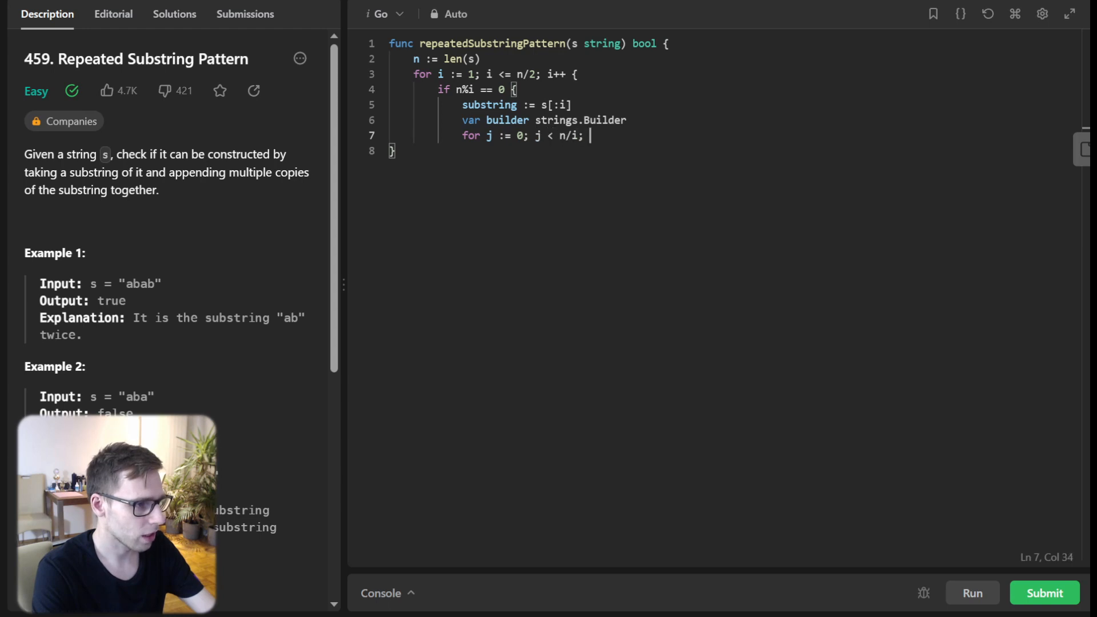
text(j++ {)
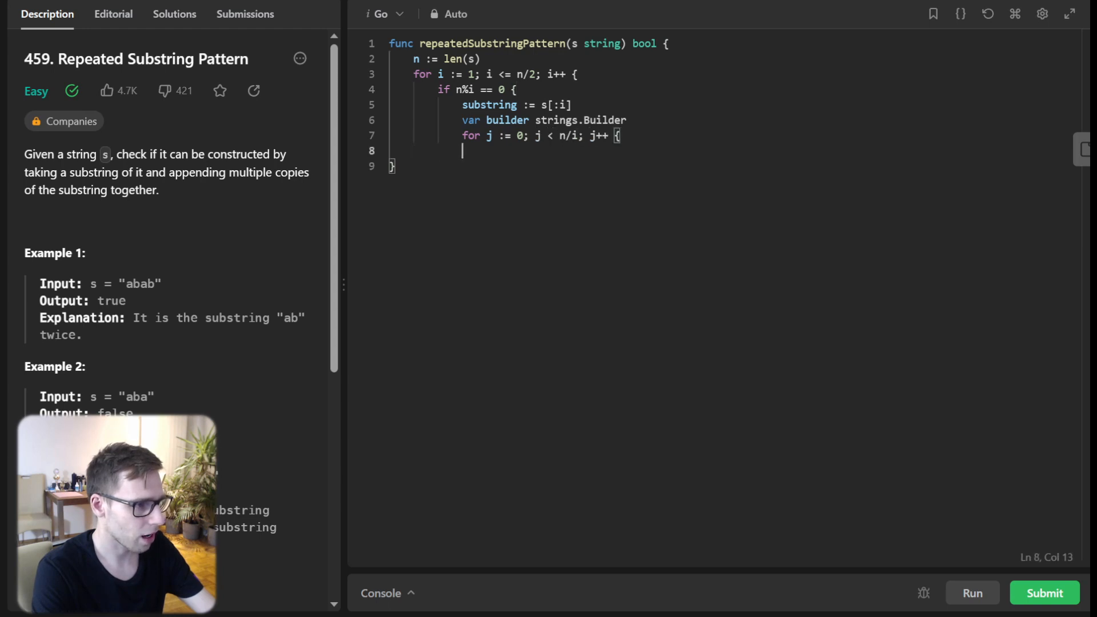
text(builder.Writ)
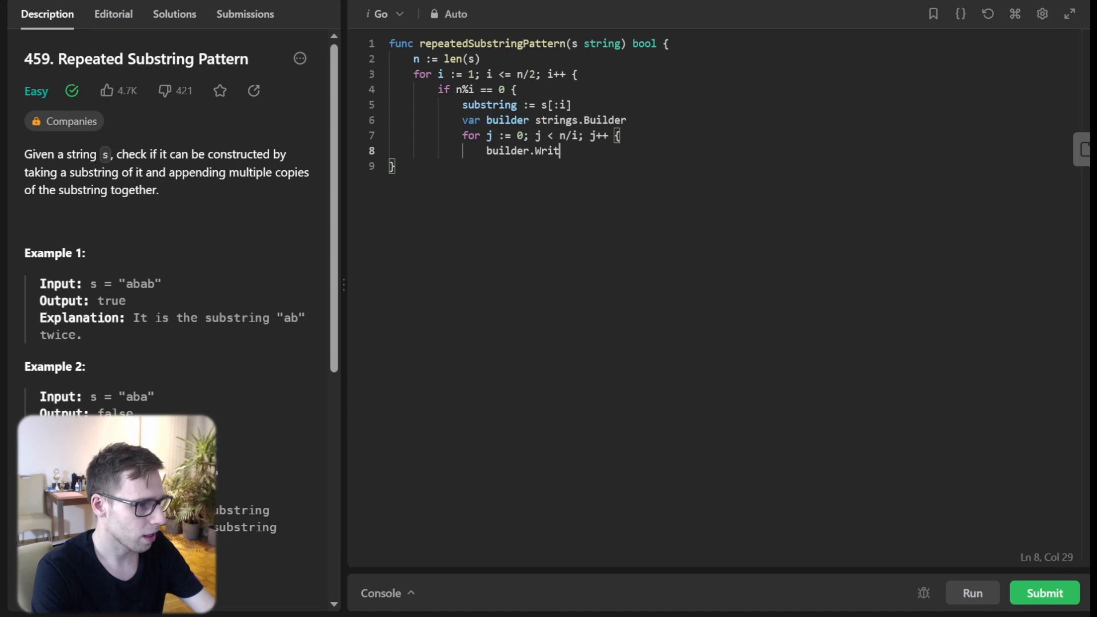
text(eString(substring)
text(if builder.)
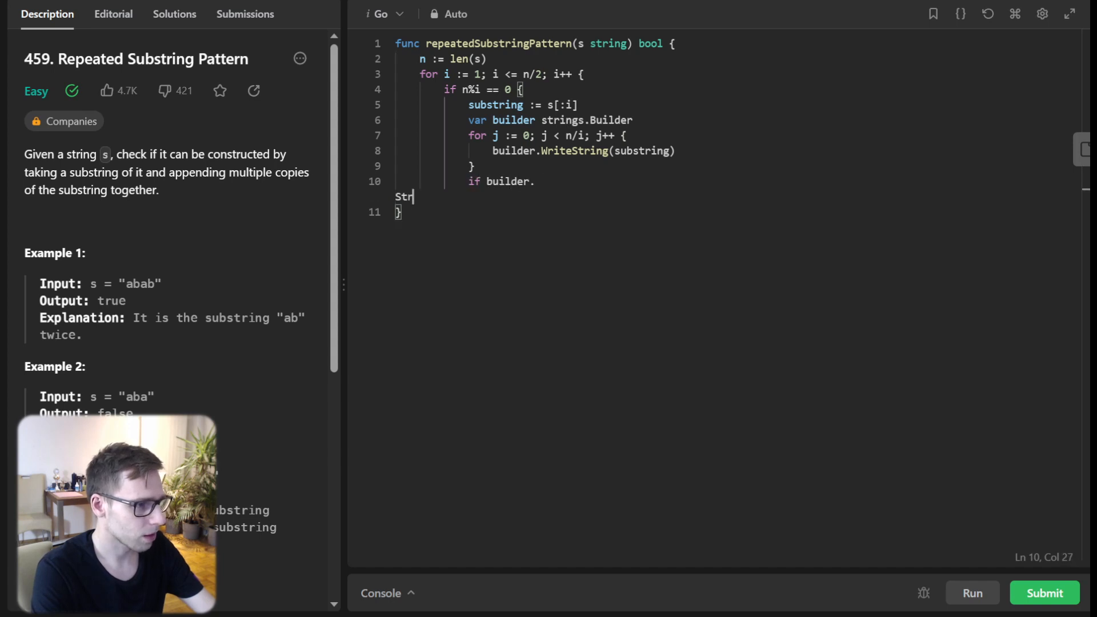
text(String() == s {)
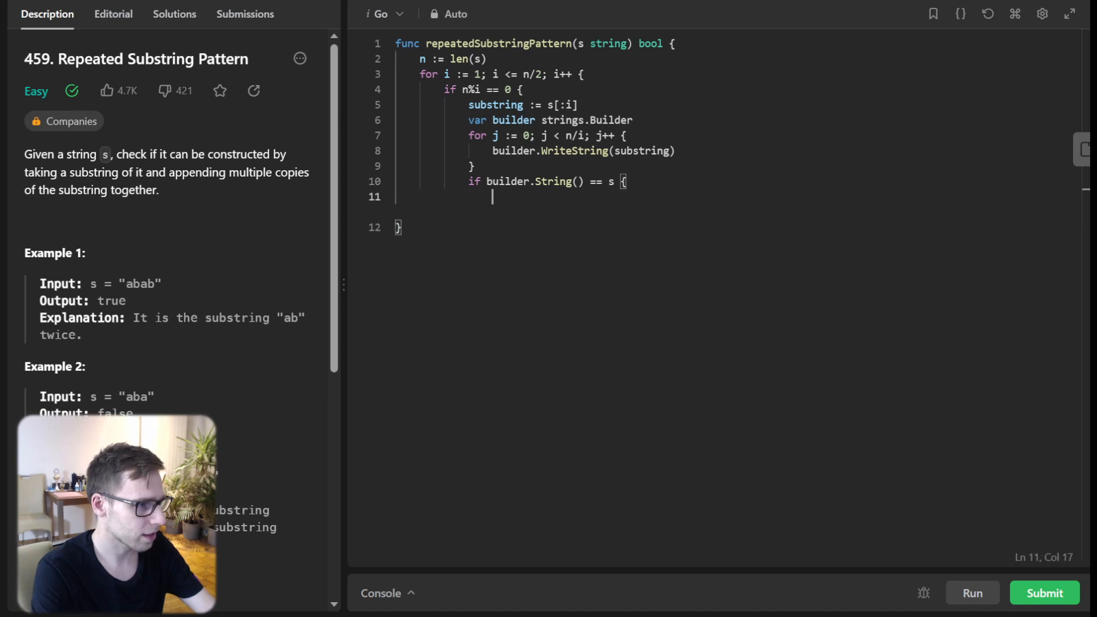
text(return true)
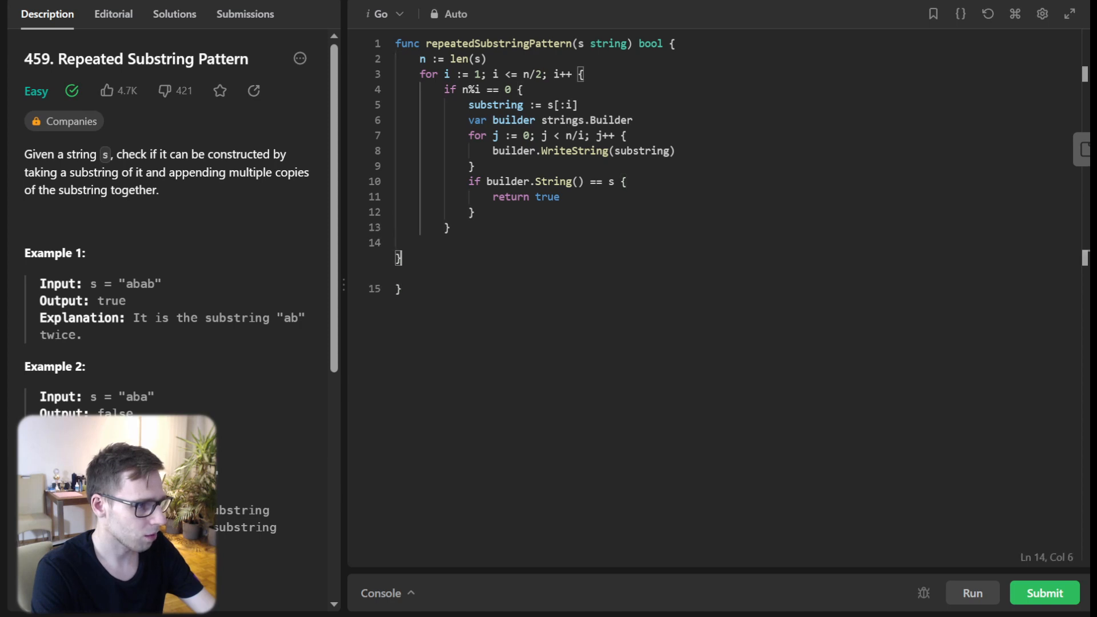
text(return false)
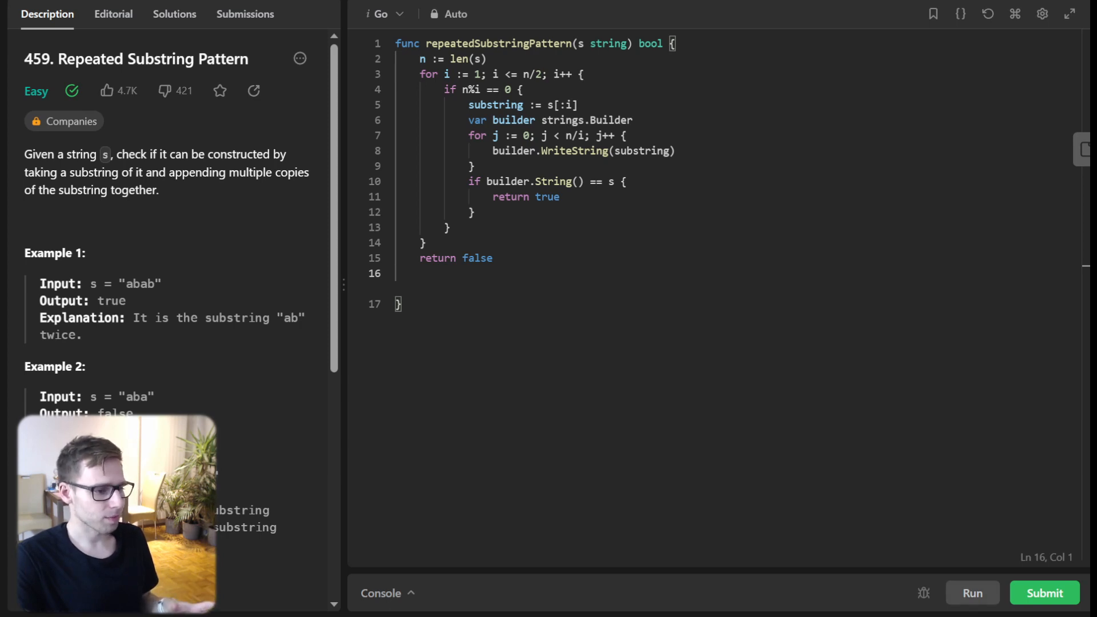
- Submit the builder solution and open its Accepted details: 22 ms, 8 MB
click(971, 593)
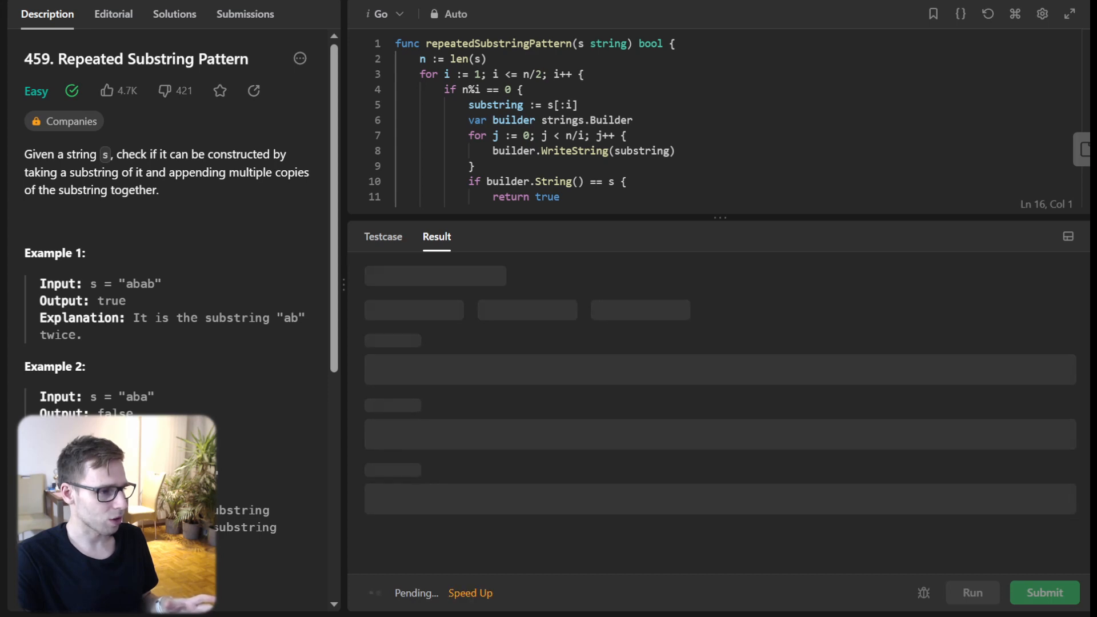
click(972, 592)
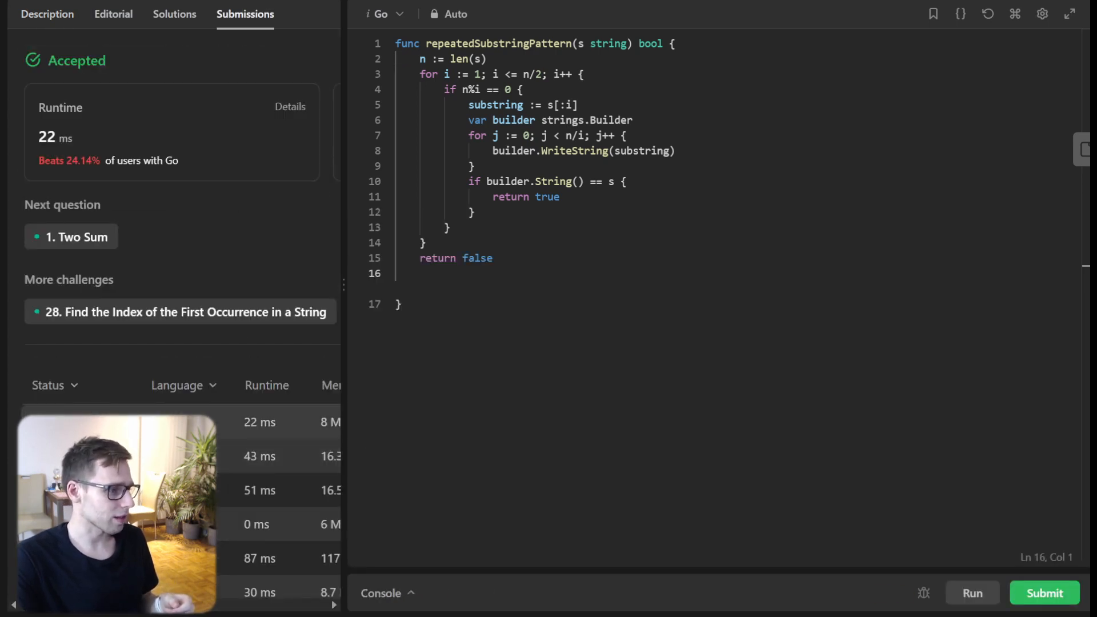
click(259, 422)
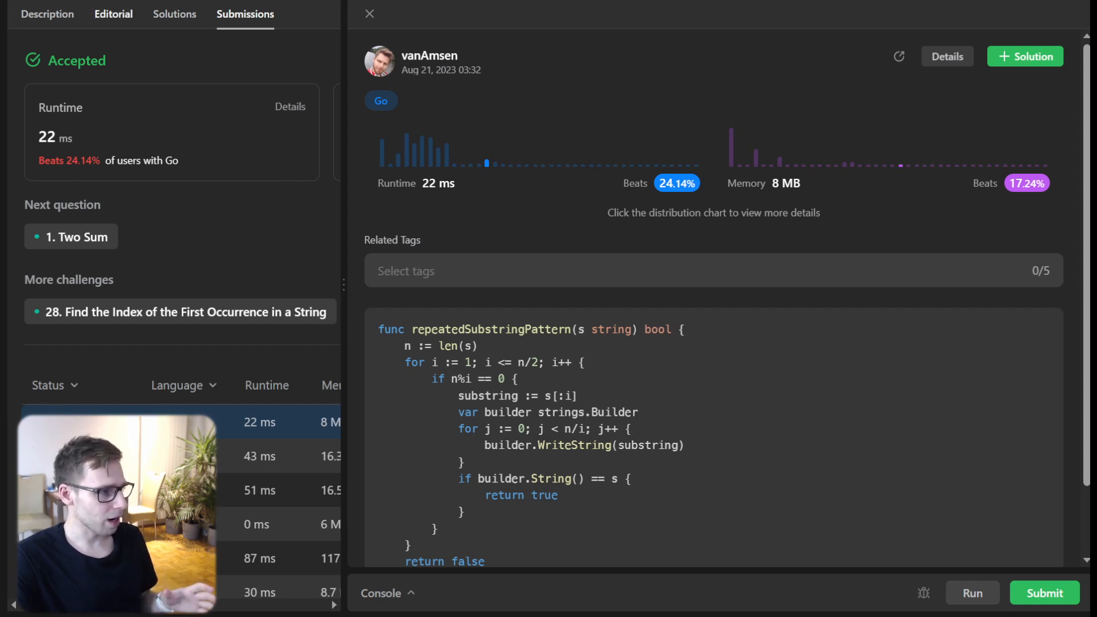
click(46, 13)
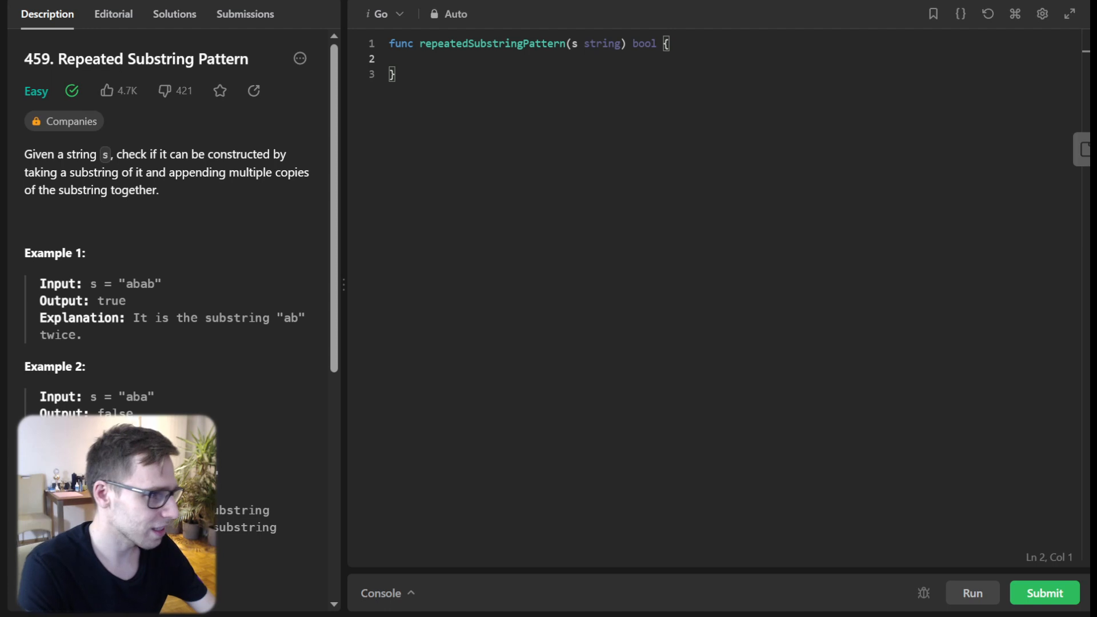
- Type doubled := s + s and return strings.Contains(doubled[1:len(doubled)-1], s)
text(doubled := s + s)
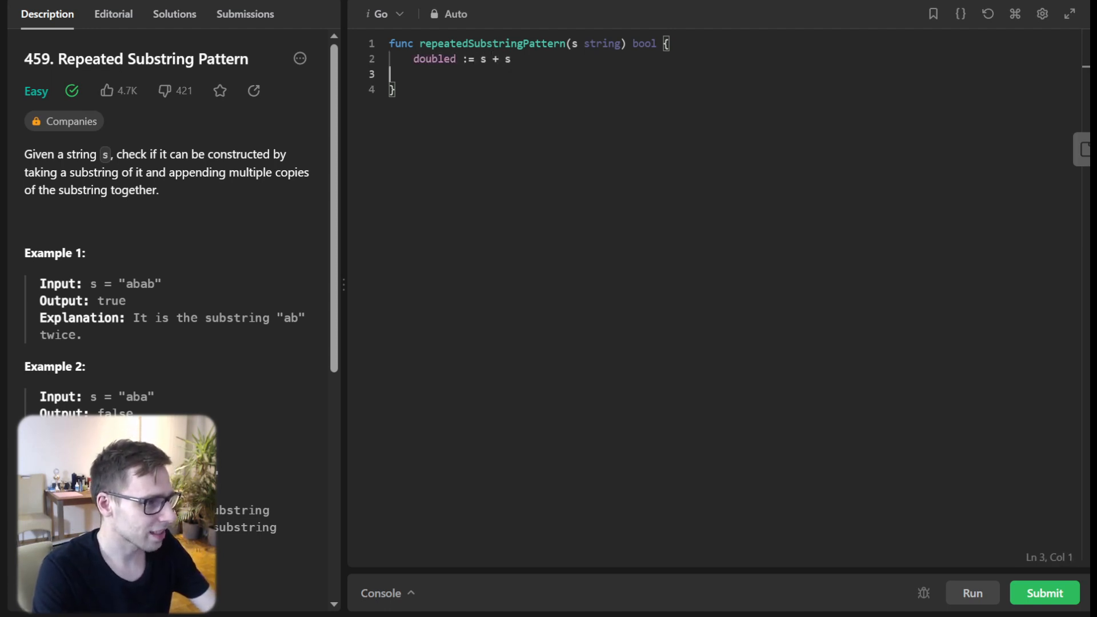
text(return strings.Contains(doubel)
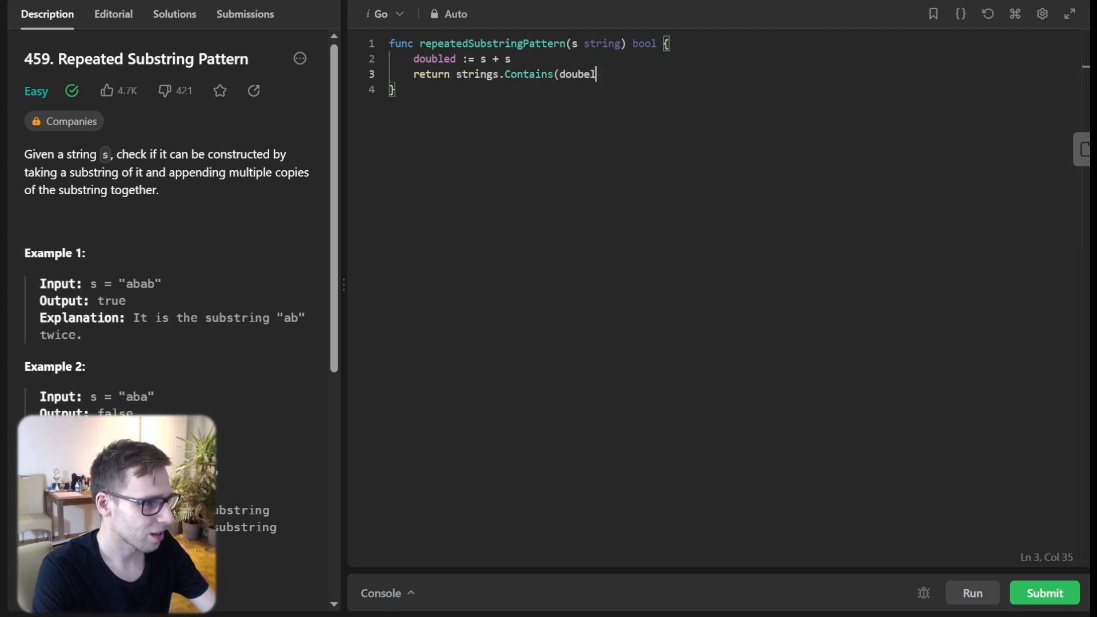
key(Backspace)
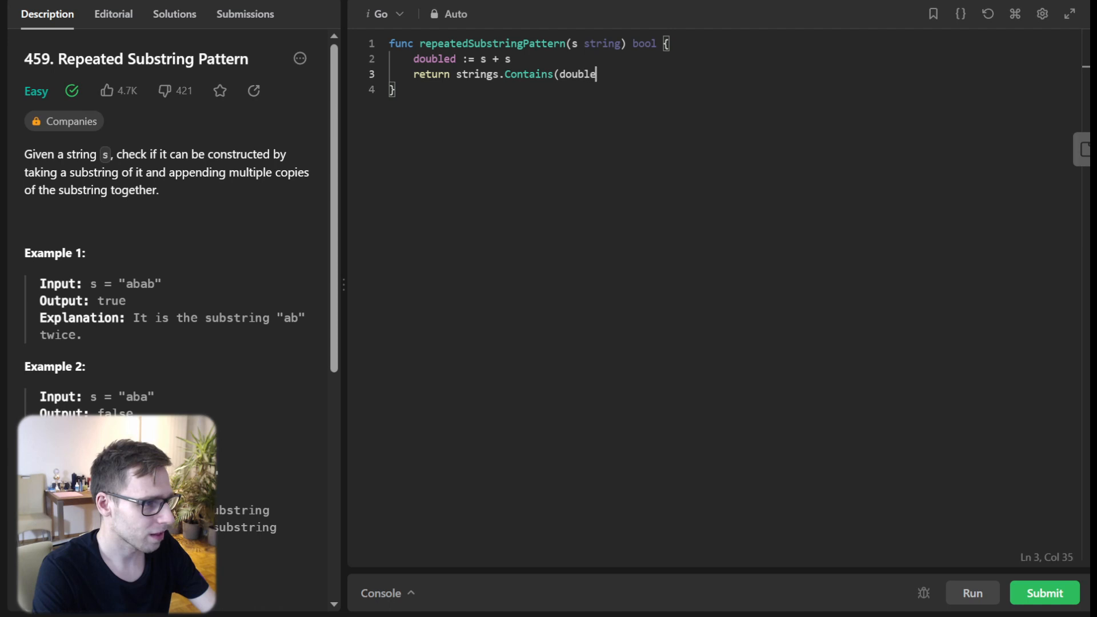
text([1:len(doubled)-1], s))
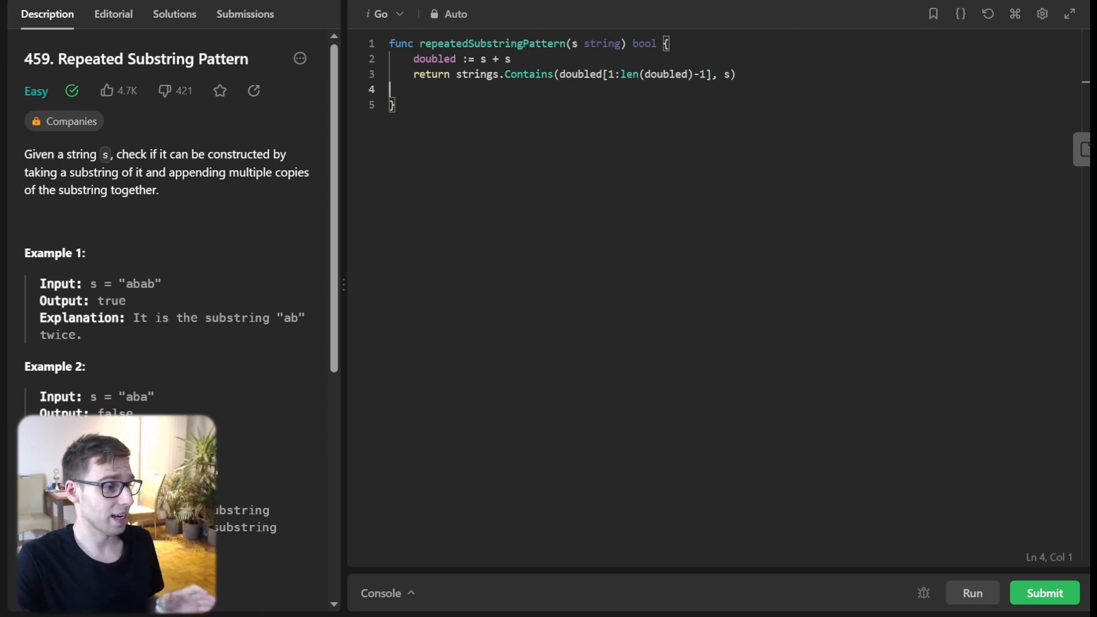
- Submit the doubled-string solution and open its Accepted details: 5 ms, 5.7 MB
click(970, 593)
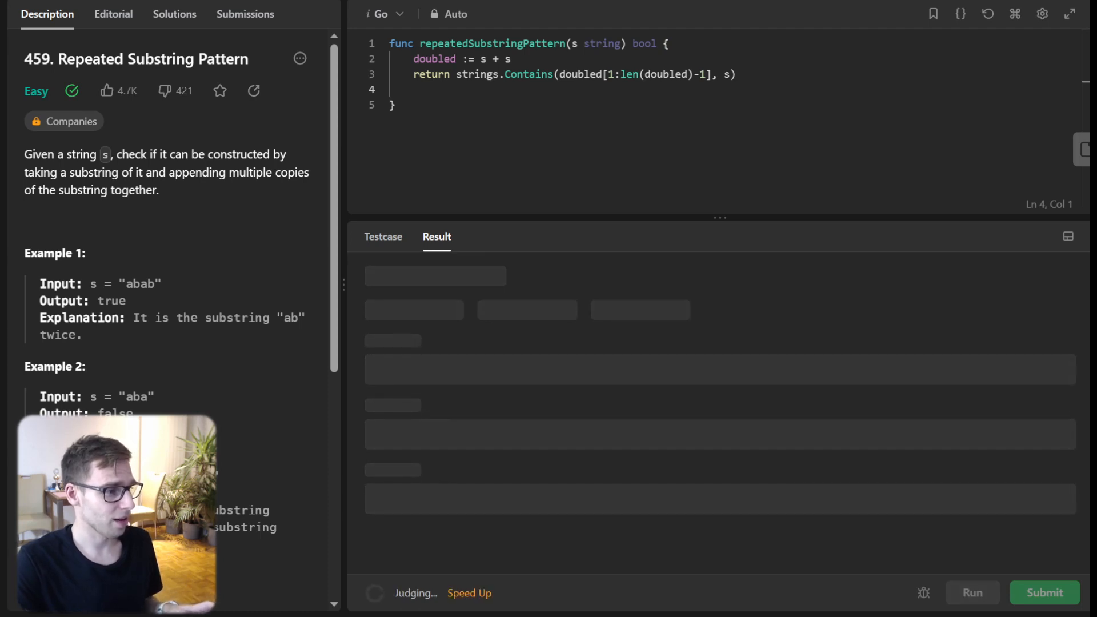
click(972, 593)
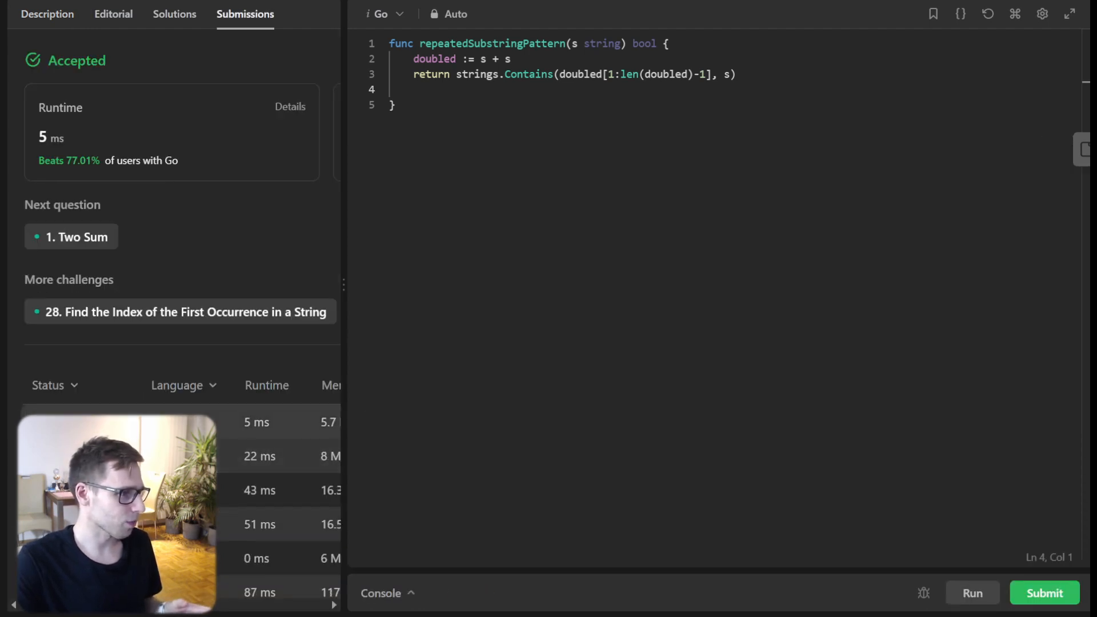
click(257, 422)
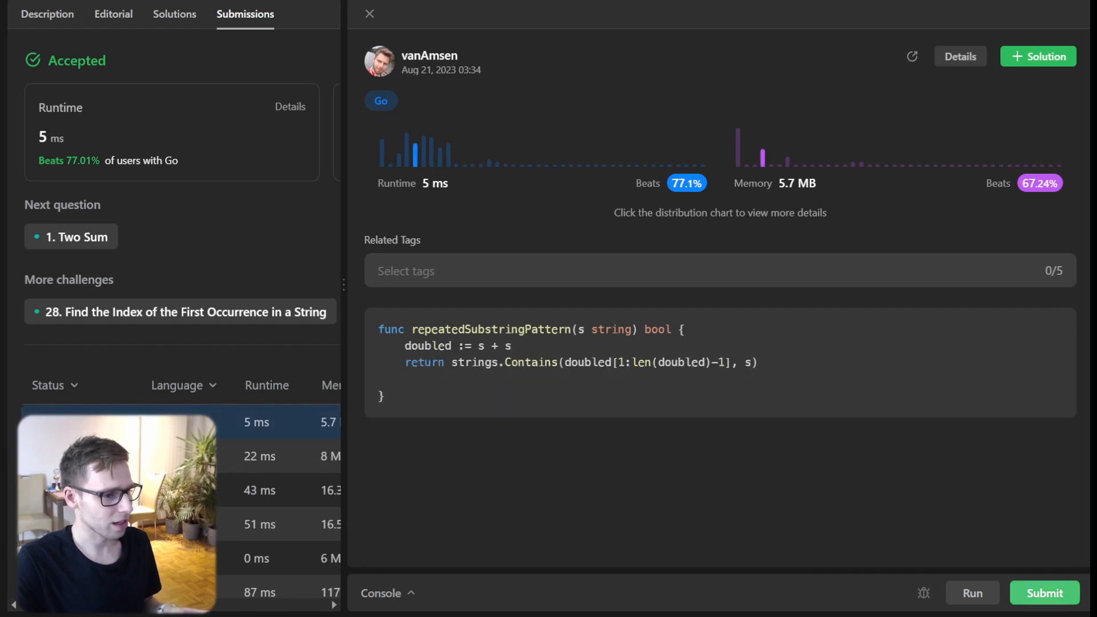
- Resubmit the doubled-string solution and open the new 6 ms Accepted details
click(972, 592)
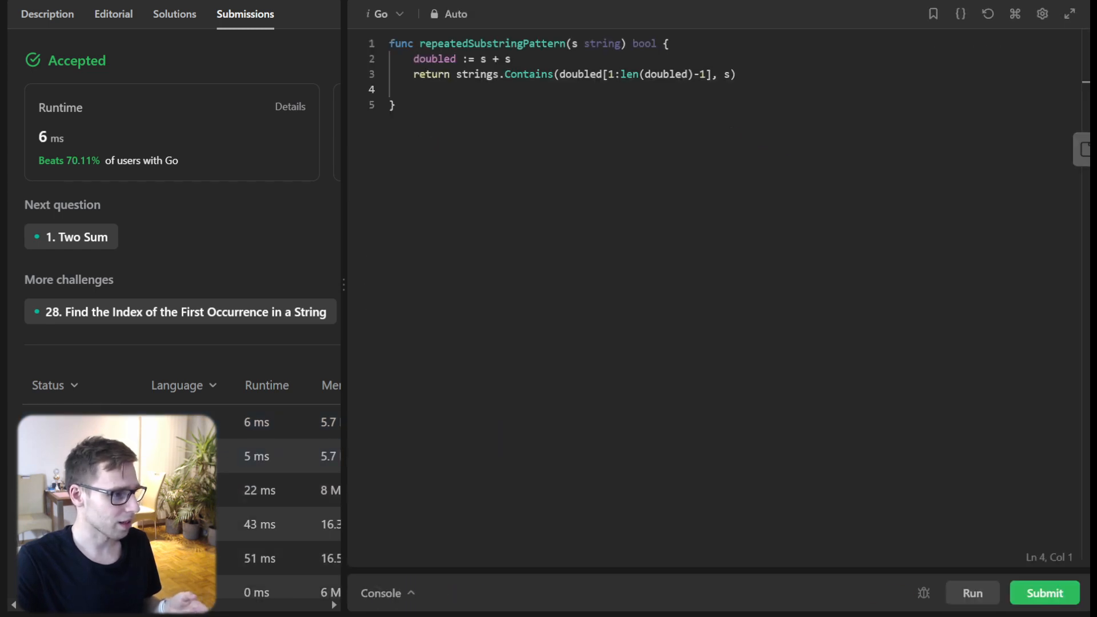
click(256, 421)
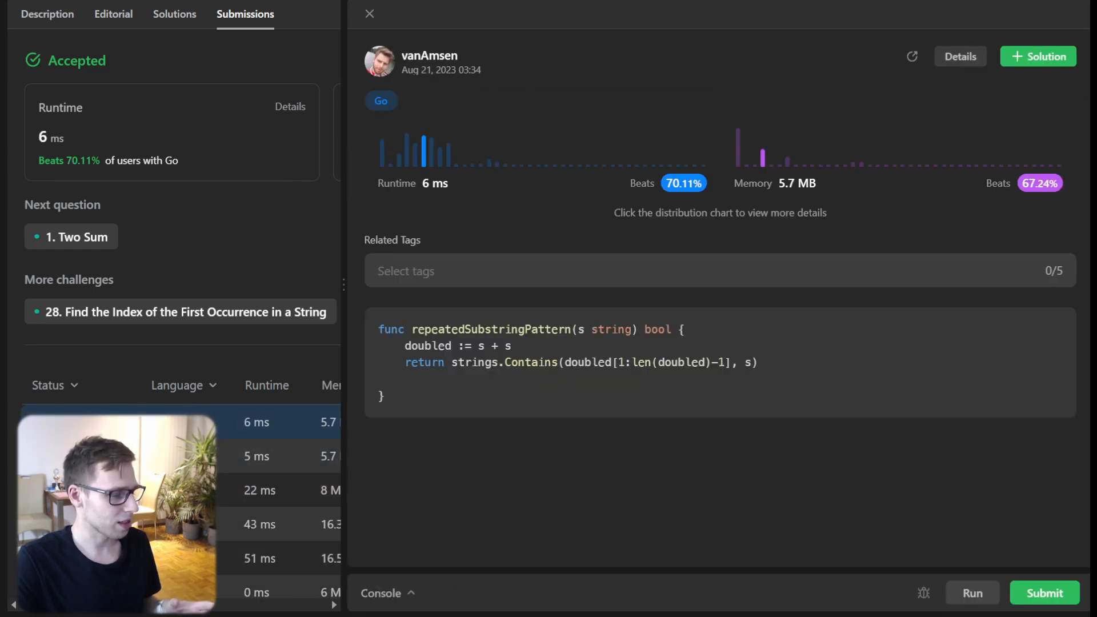